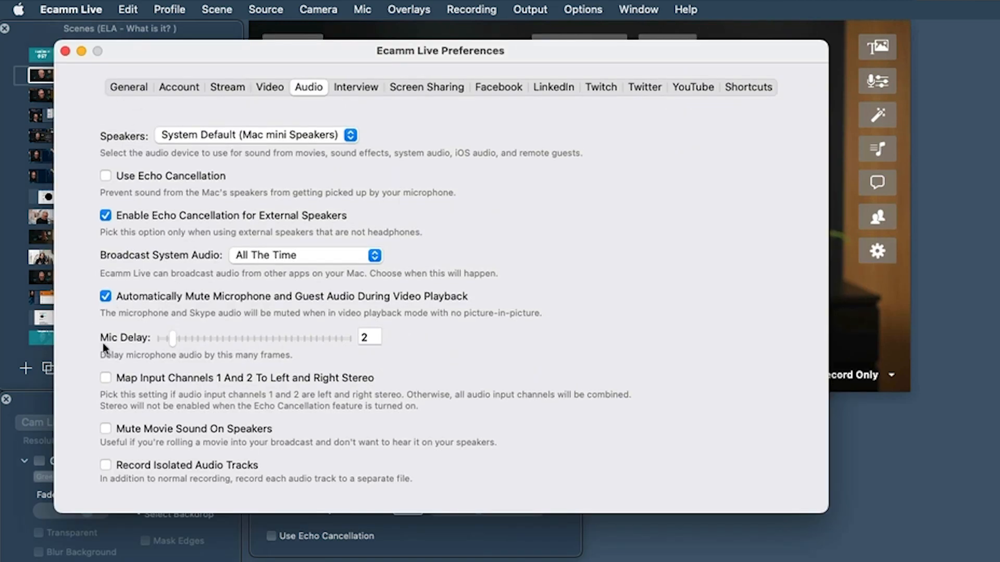
pyautogui.moveTo(270, 340)
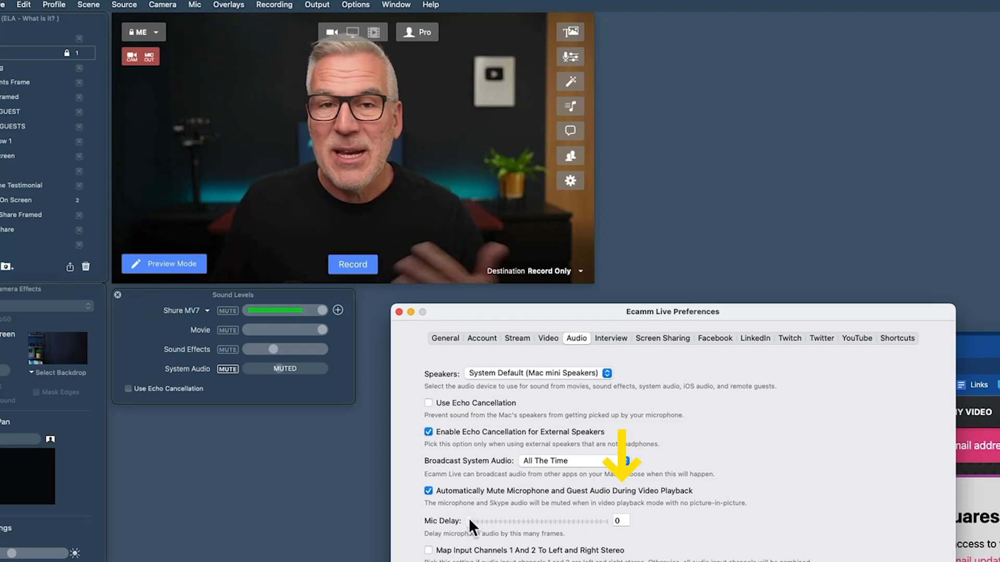
# Step: Step the Mic Delay control in Audio preferences toward 2 frames
pyautogui.click(626, 521)
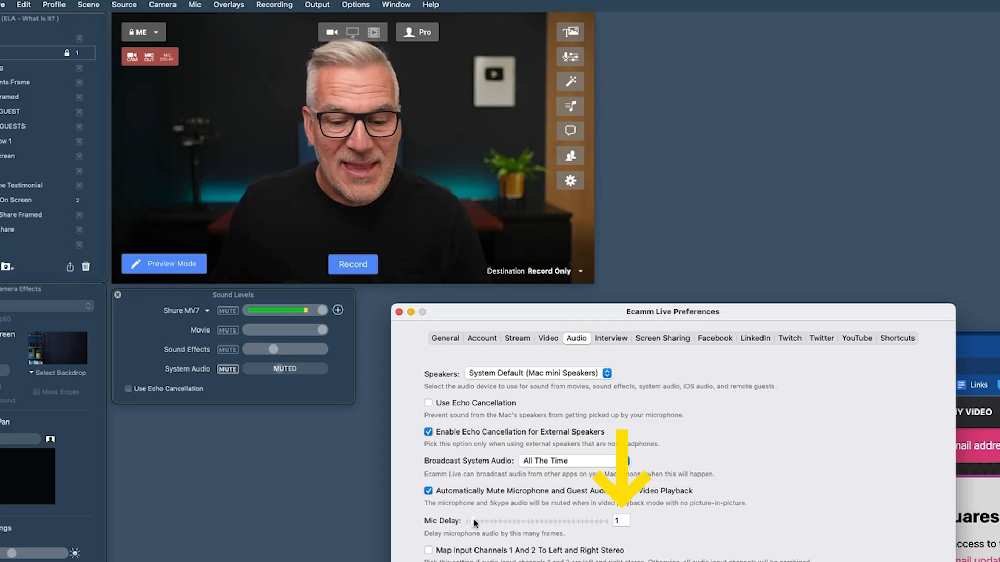
pyautogui.click(480, 520)
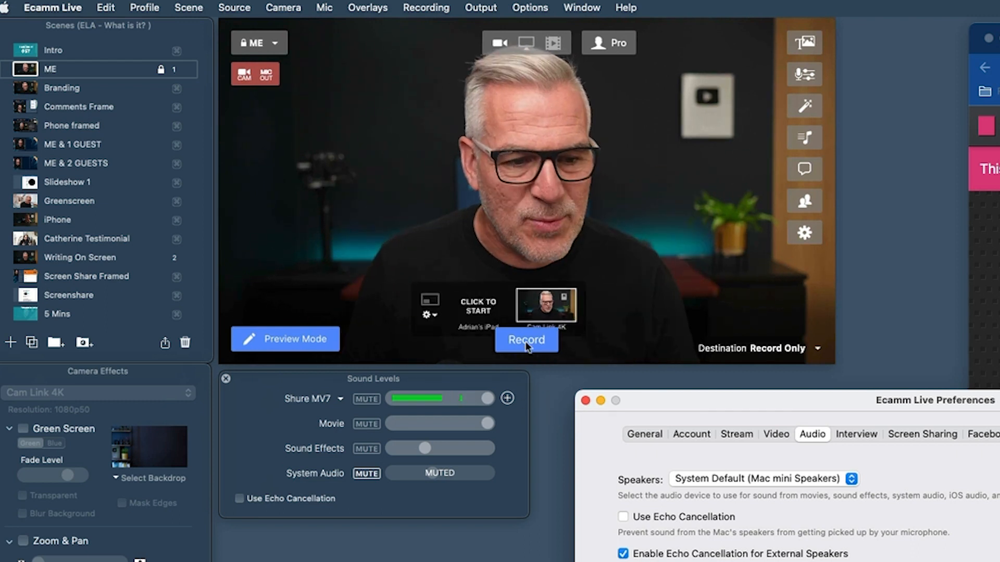
# Step: Start a clap test recording, then end it
pyautogui.click(525, 338)
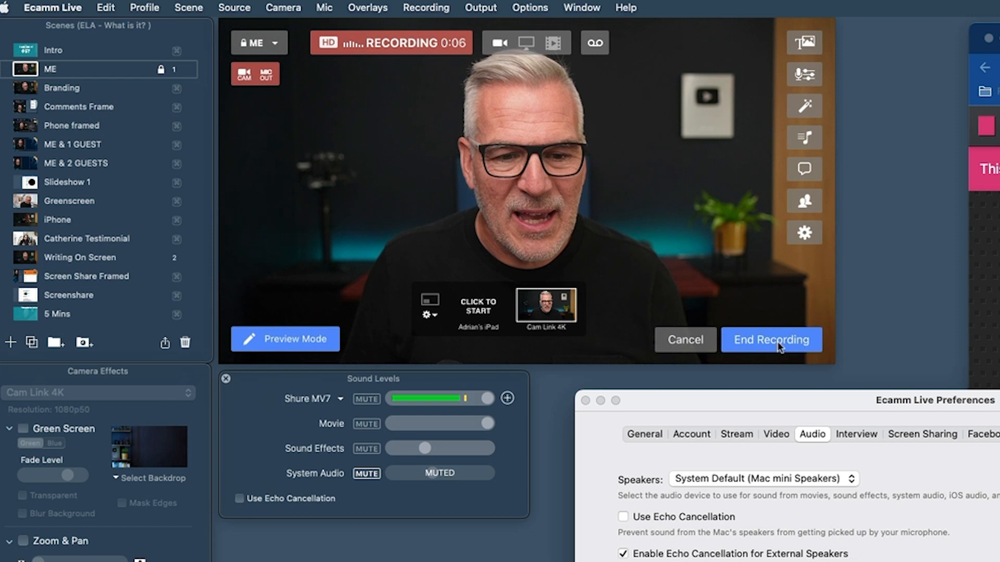
pyautogui.click(770, 339)
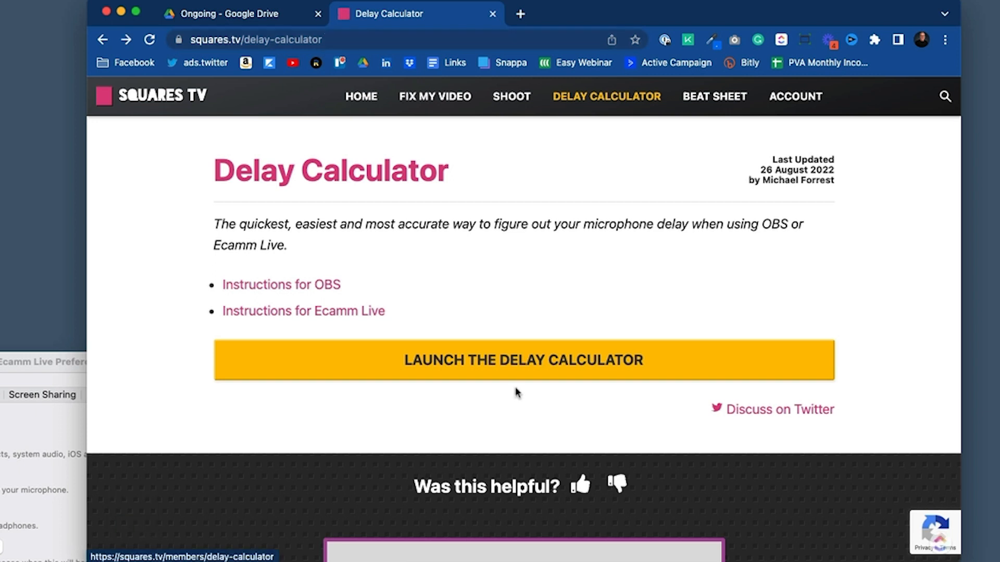
# Step: Sign up for a free Squares TV membership with an email and the Educator profile
pyautogui.click(523, 361)
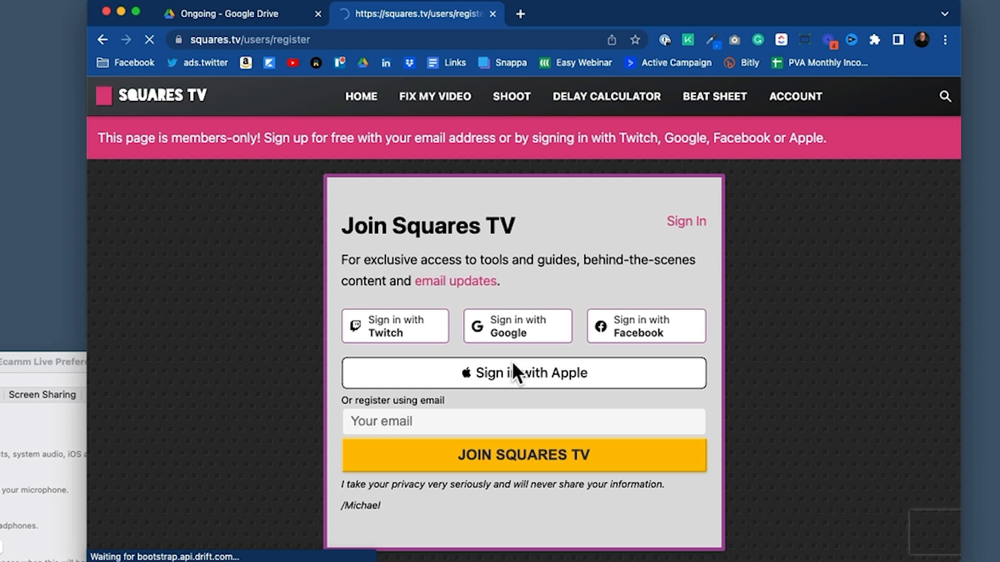
pyautogui.click(522, 421)
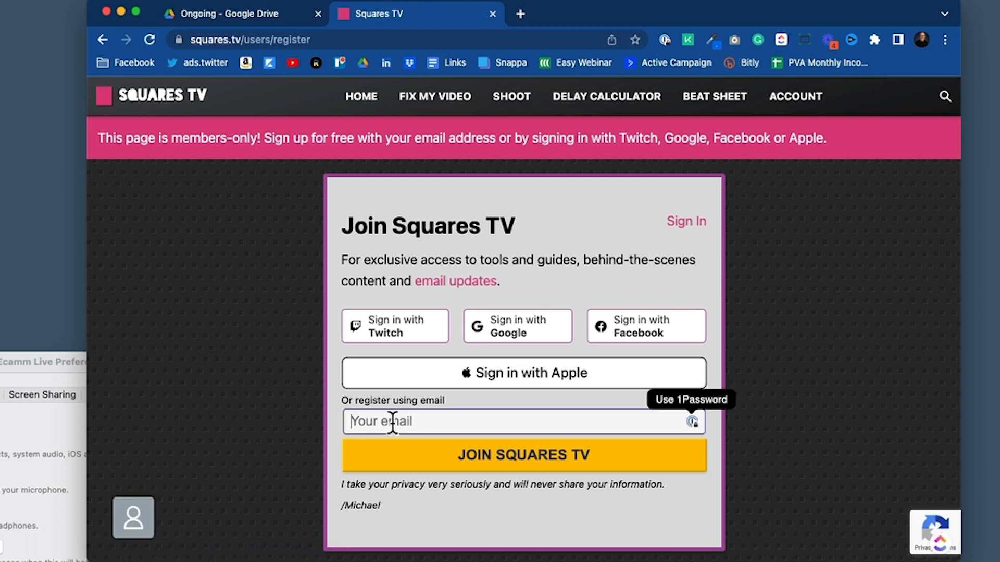
pyautogui.click(522, 454)
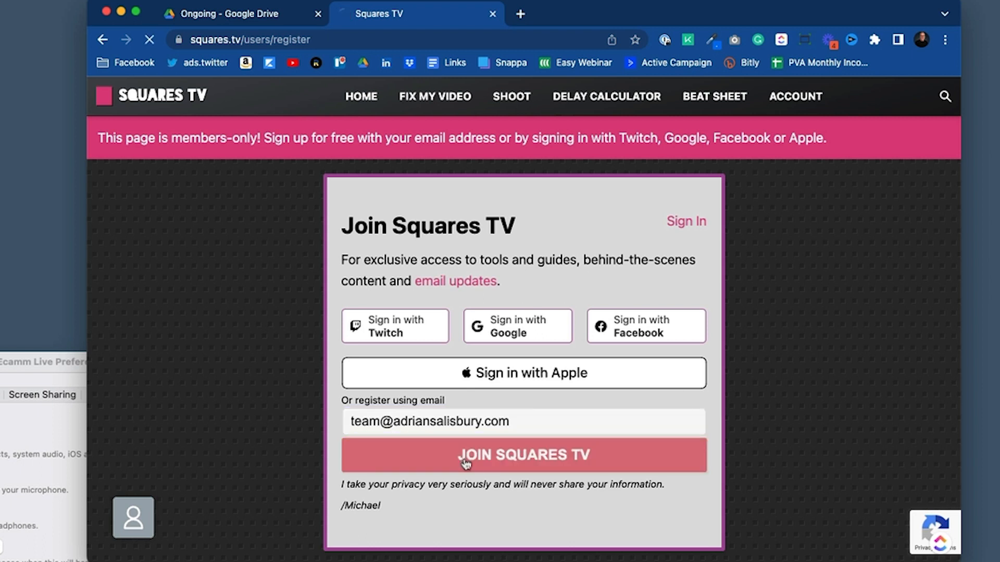
pyautogui.click(523, 455)
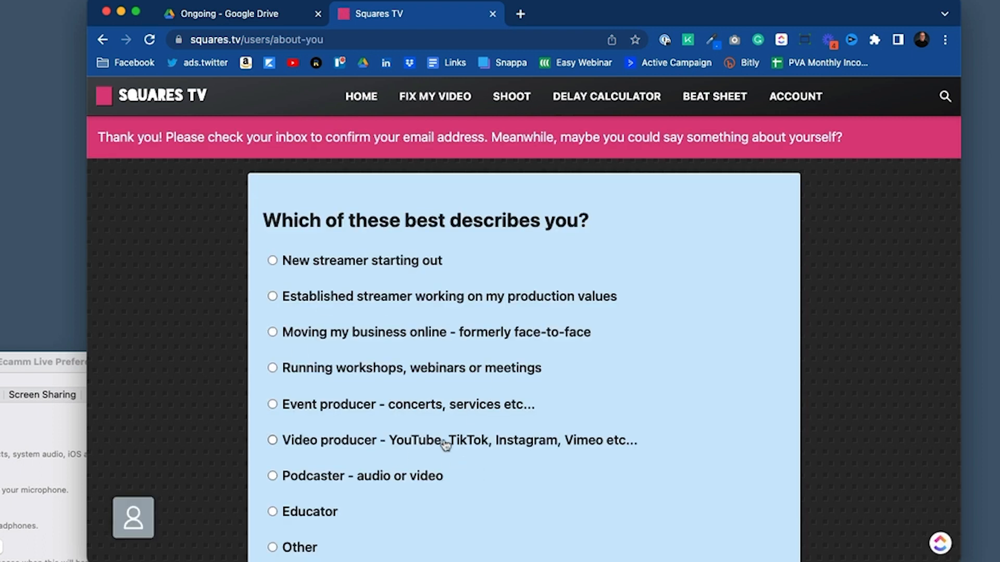
pyautogui.click(273, 511)
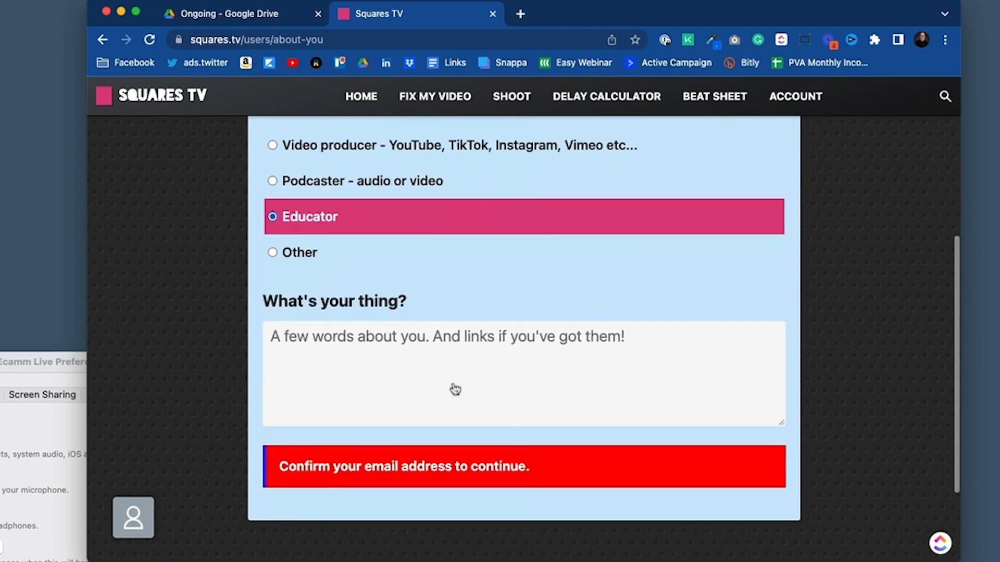
pyautogui.scroll(-3)
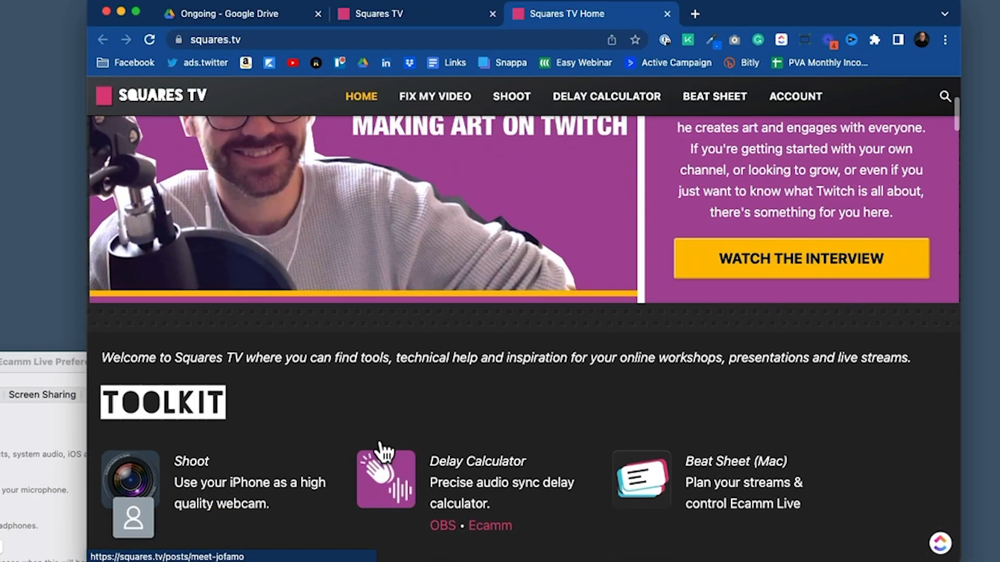
# Step: Open the Ecamm Live mic delay guide from the Toolkit's Delay Calculator section
pyautogui.scroll(-3)
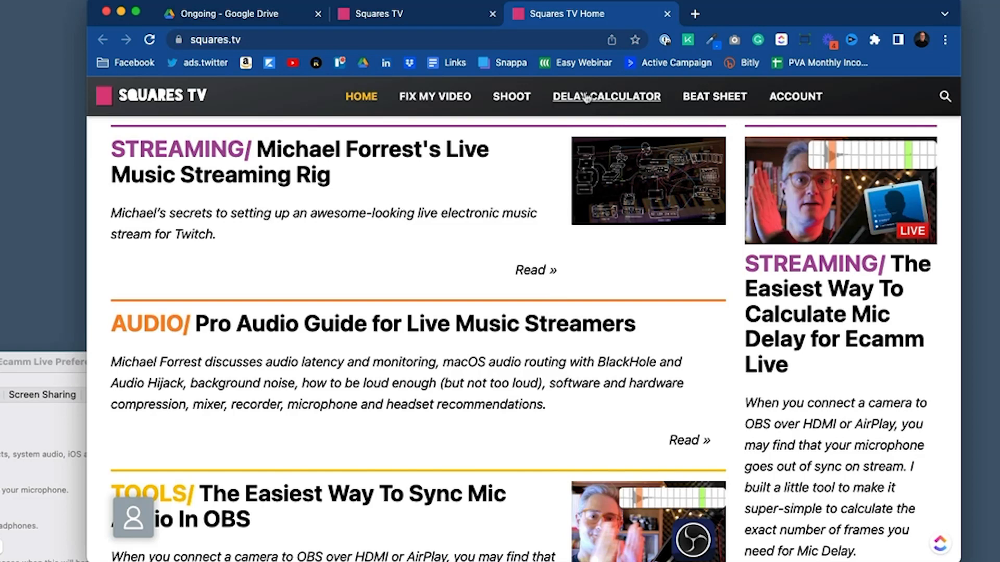
pyautogui.click(605, 97)
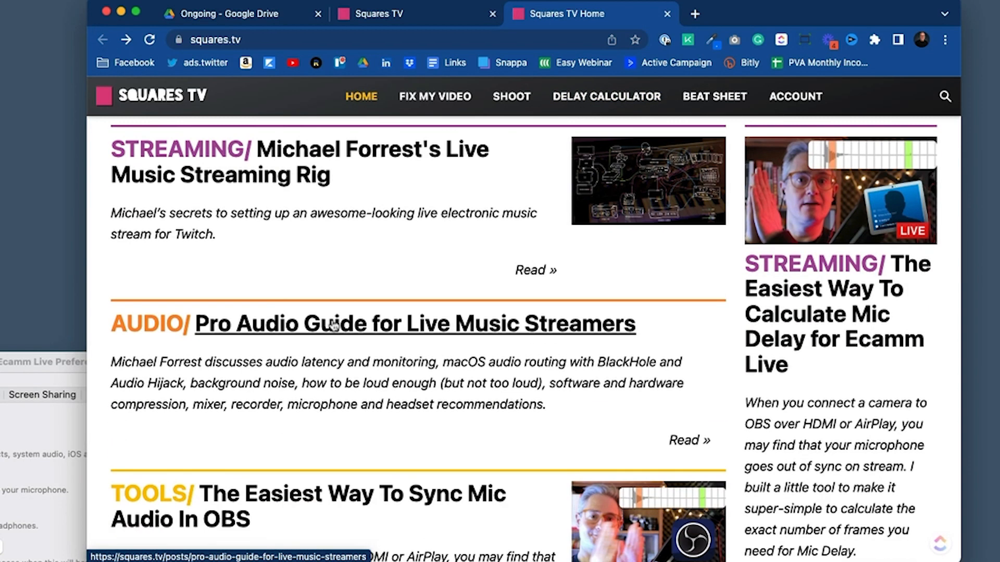
pyautogui.scroll(-3)
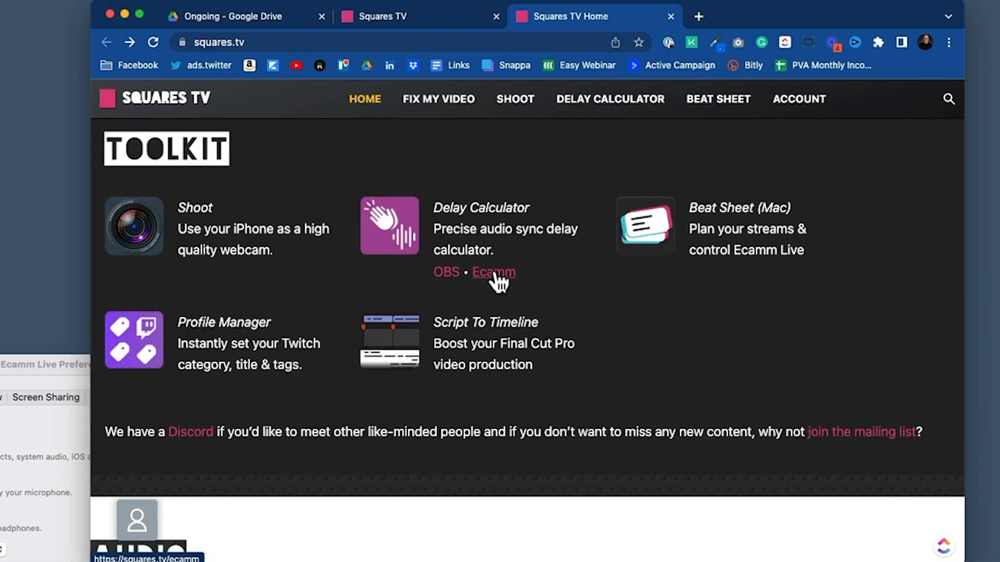
pyautogui.scroll(-3)
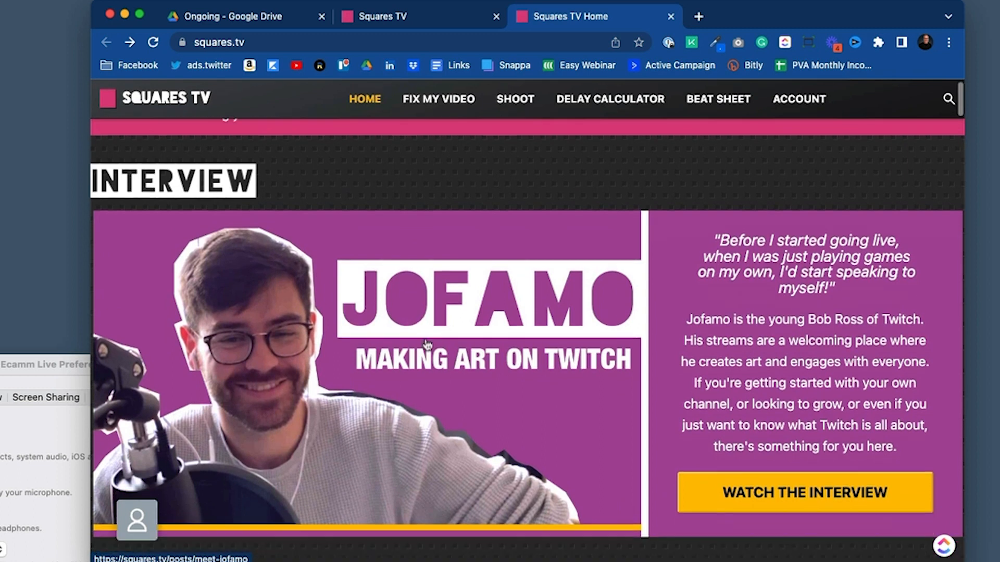
pyautogui.scroll(-3)
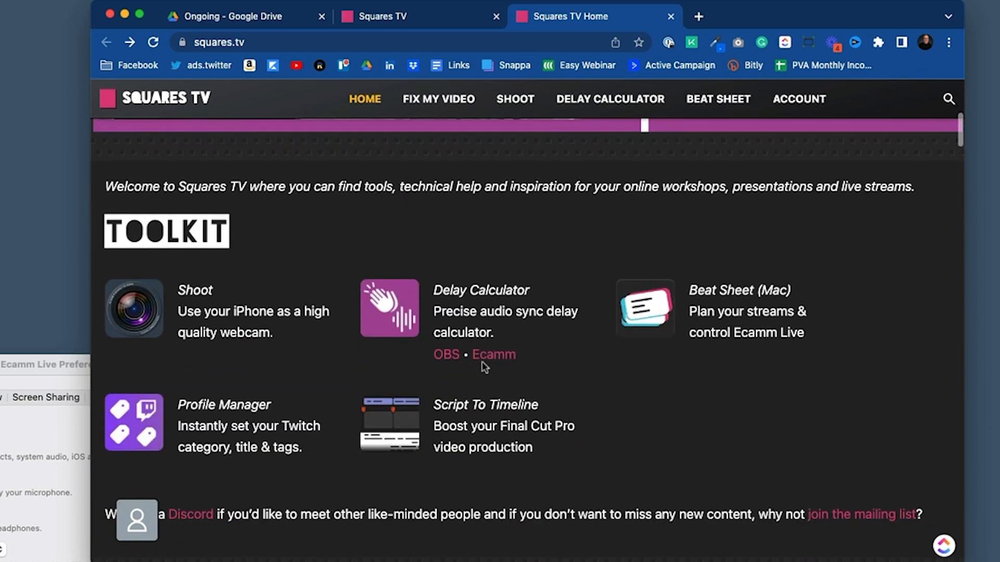
pyautogui.click(492, 354)
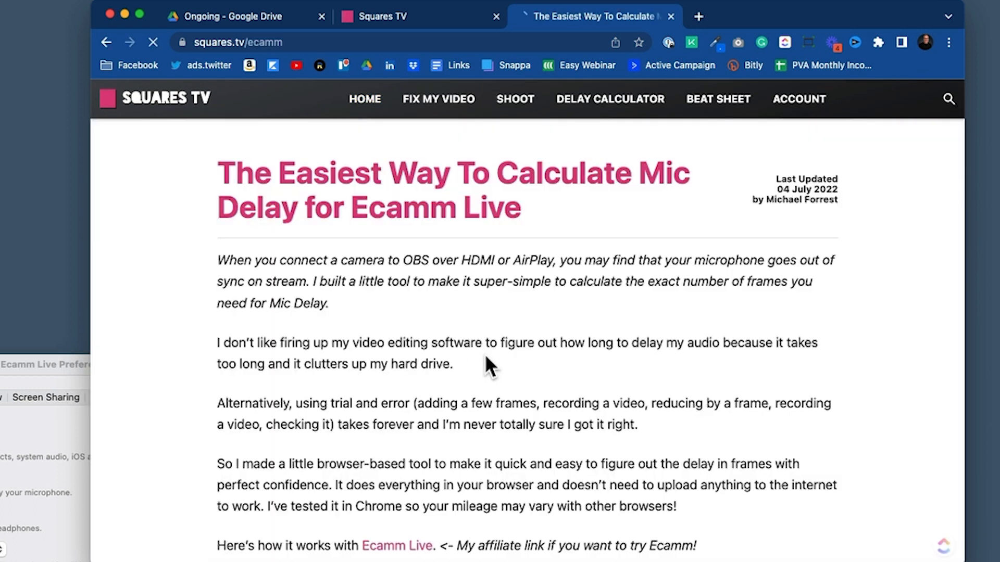
# Step: Launch the Audio Delay Calculator from the bottom of the guide
pyautogui.scroll(-3)
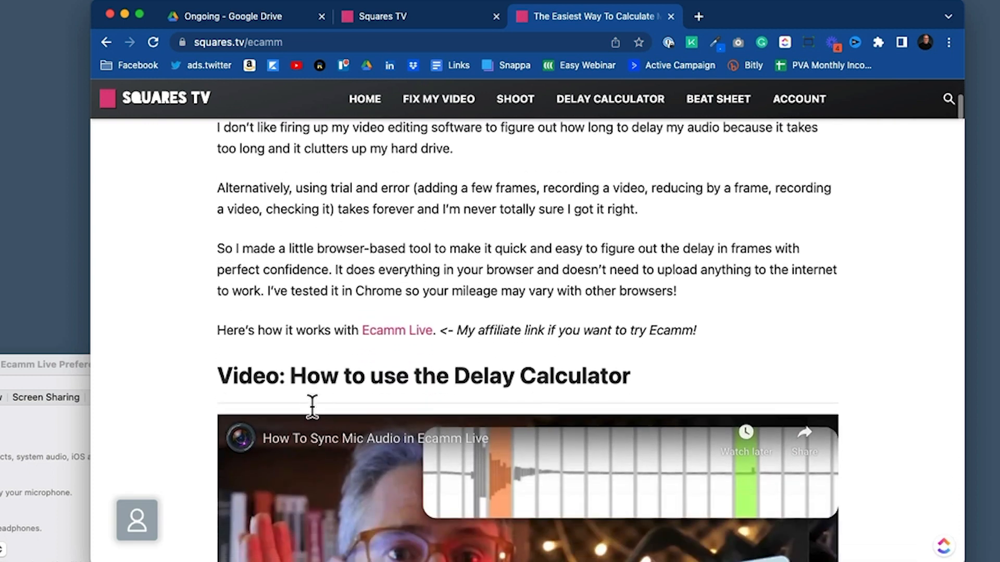
pyautogui.scroll(-3)
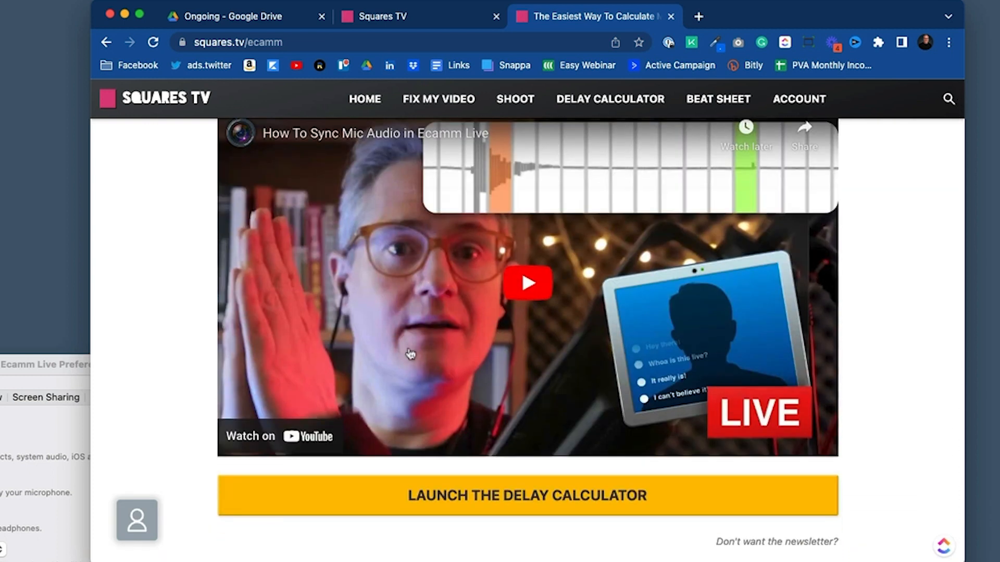
pyautogui.scroll(-3)
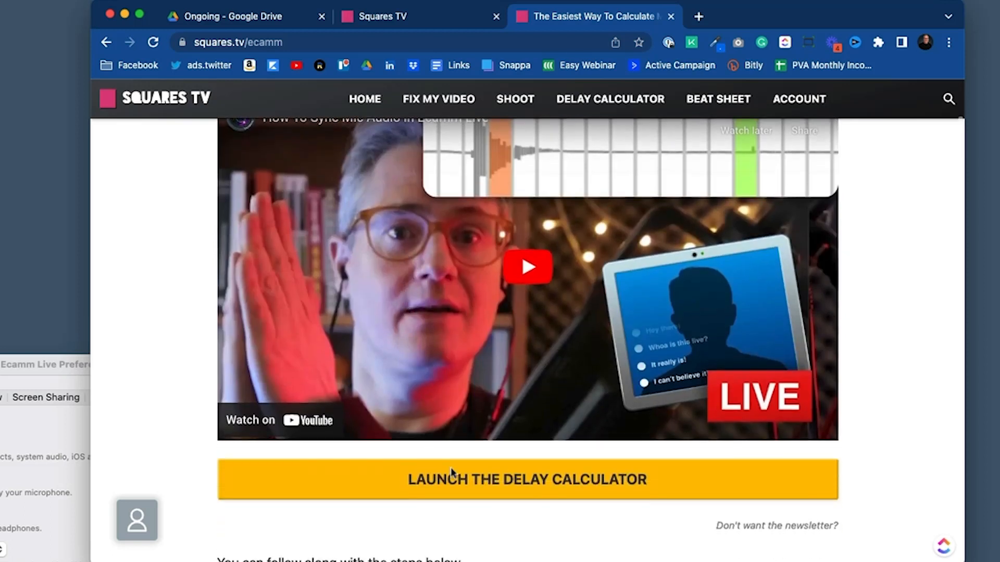
pyautogui.click(526, 479)
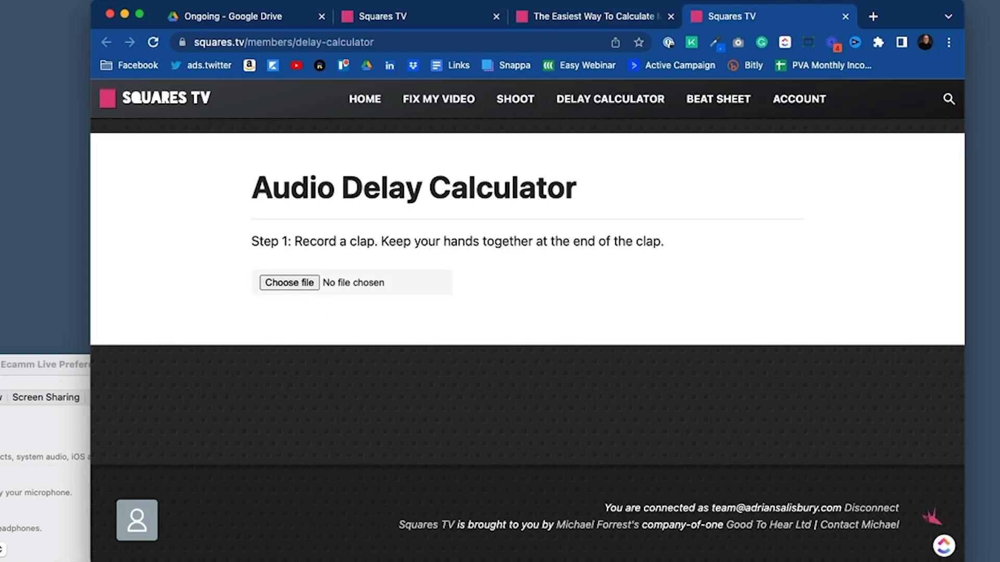
# Step: Load the newest Ecamm Live clap recording and scroll to its waveform
pyautogui.click(289, 282)
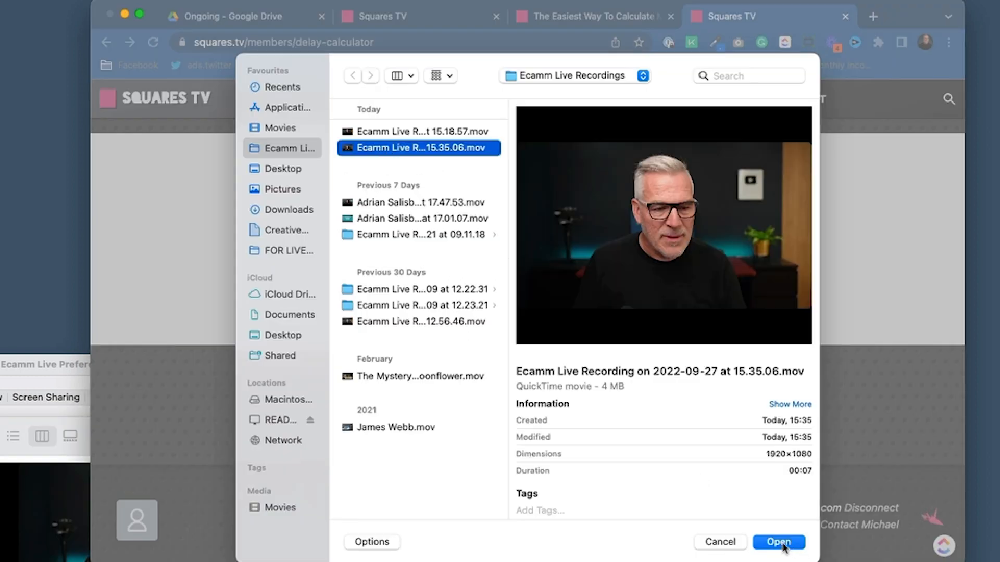
pyautogui.click(778, 542)
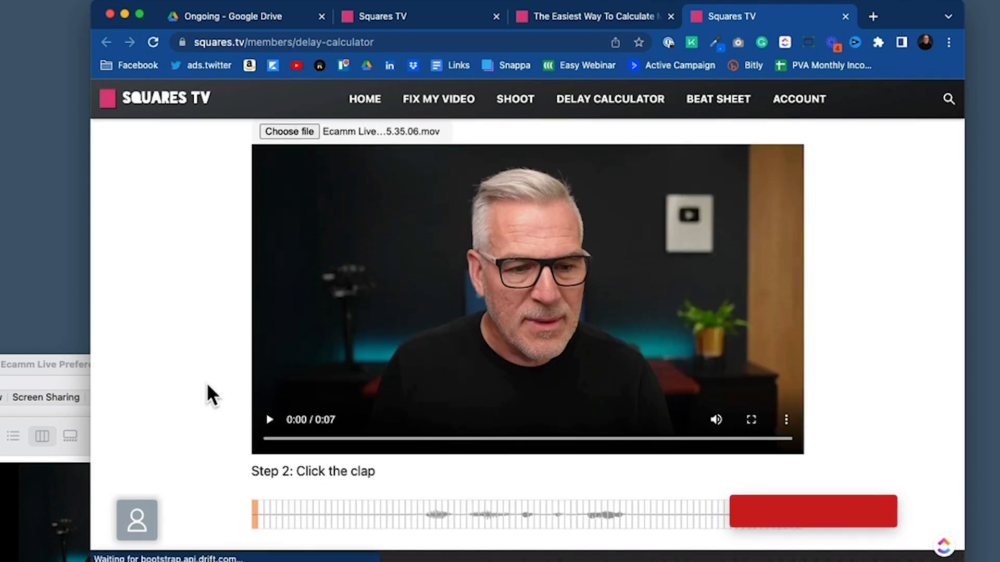
pyautogui.scroll(-3)
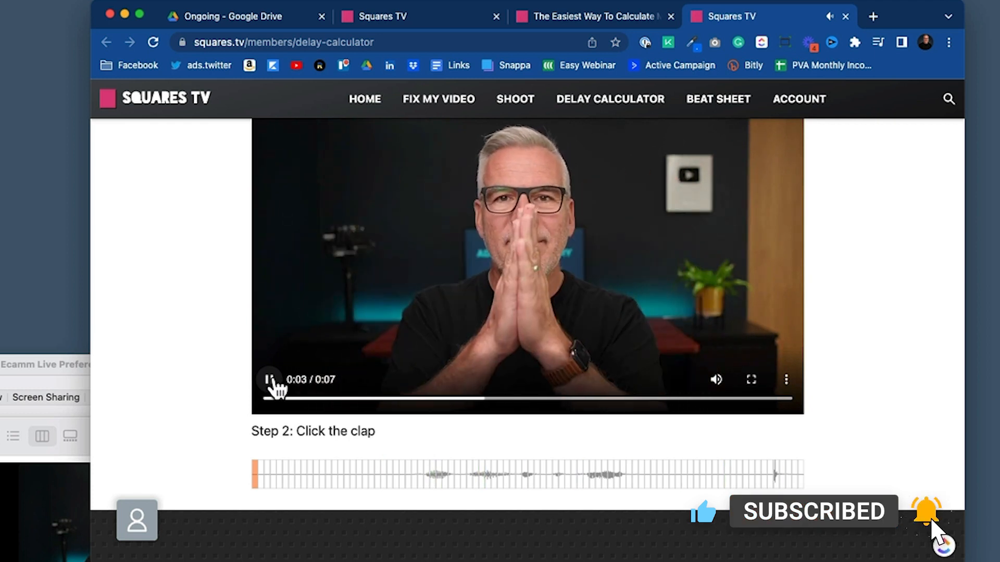
# Step: Mark the clap at about 2.83 s and step frames to find the clap start
pyautogui.click(269, 379)
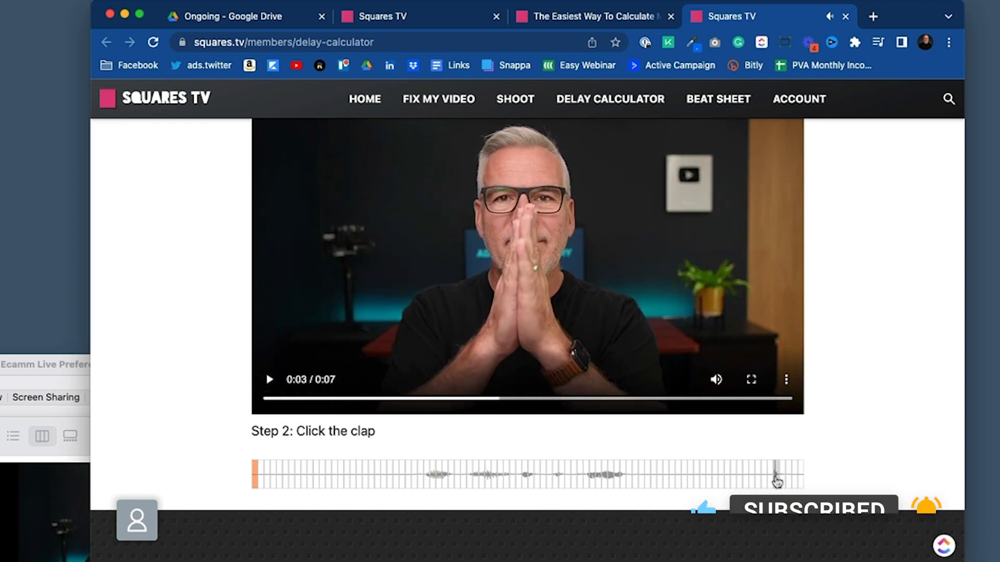
pyautogui.click(775, 475)
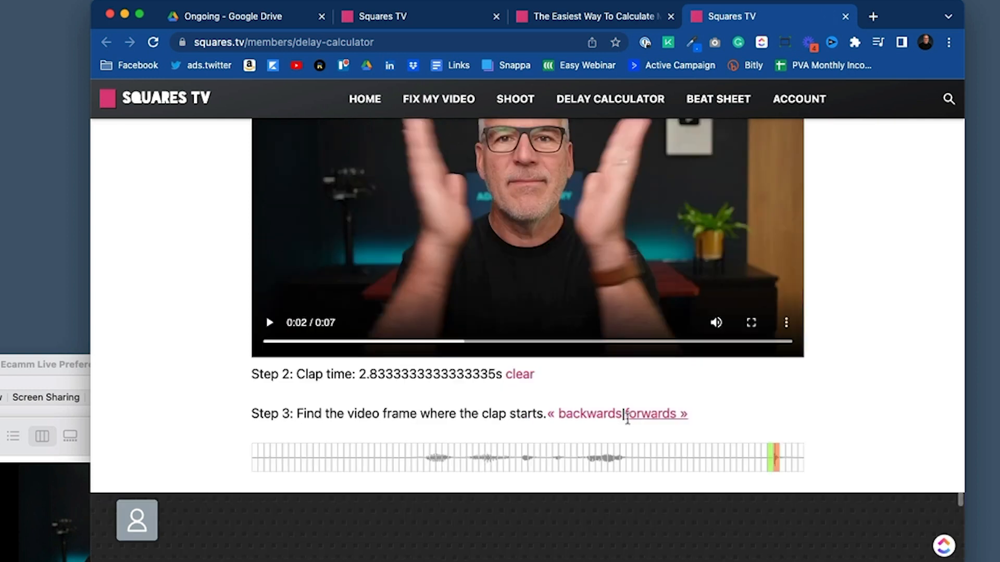
pyautogui.click(586, 413)
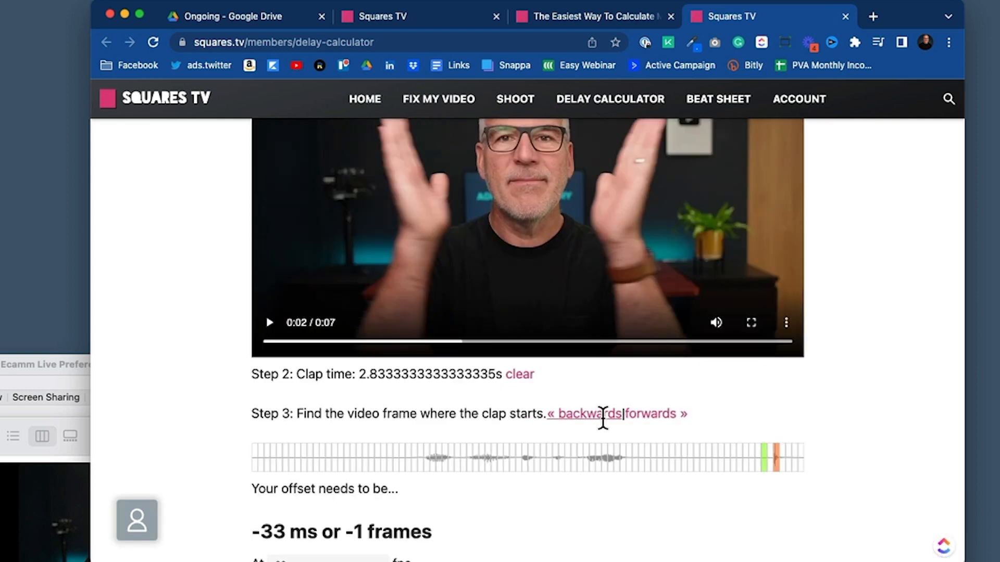
pyautogui.click(652, 414)
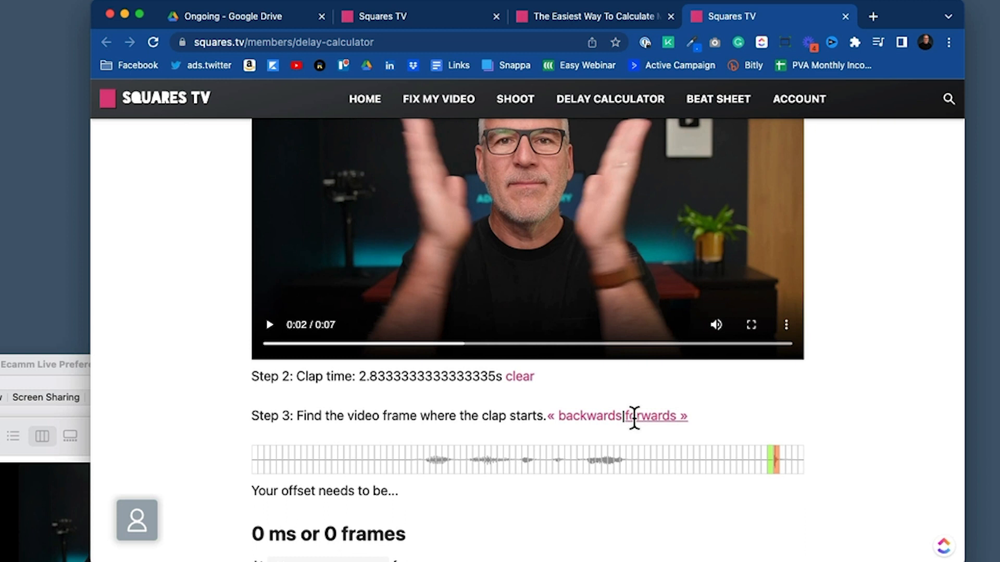
pyautogui.click(653, 416)
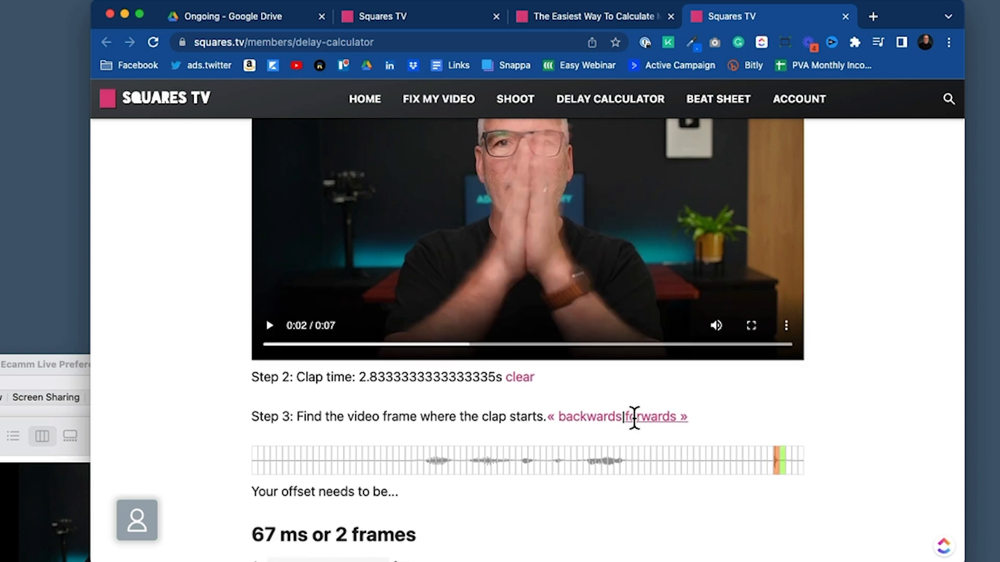
pyautogui.click(650, 417)
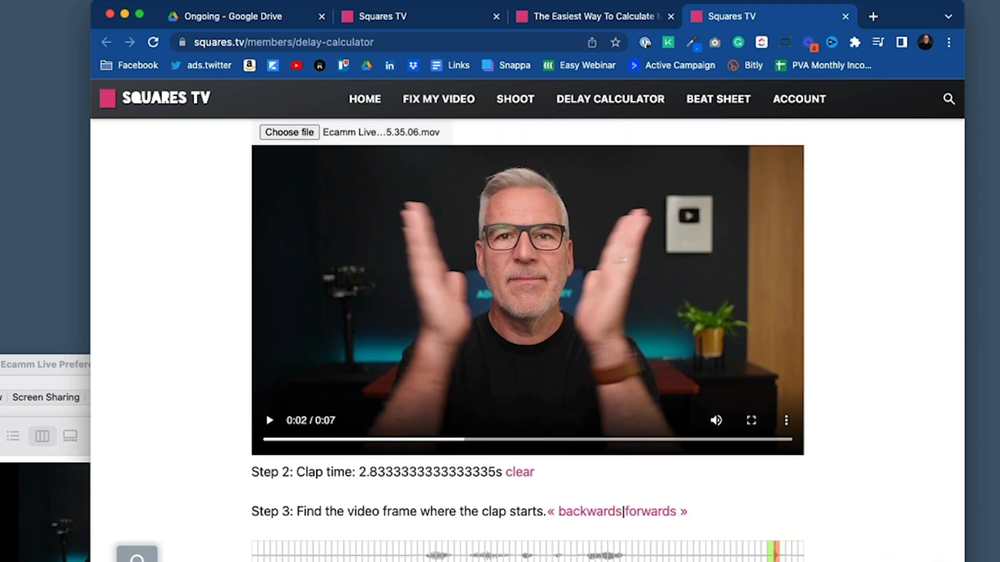
# Step: Settle on the clap-start frame, giving an offset of 107 ms or 3 frames
pyautogui.scroll(-3)
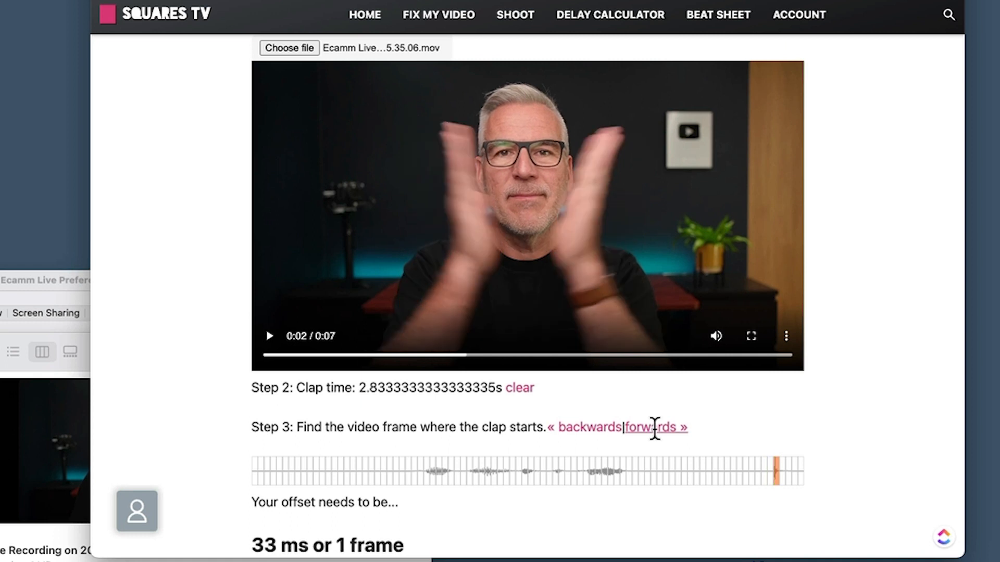
pyautogui.click(657, 427)
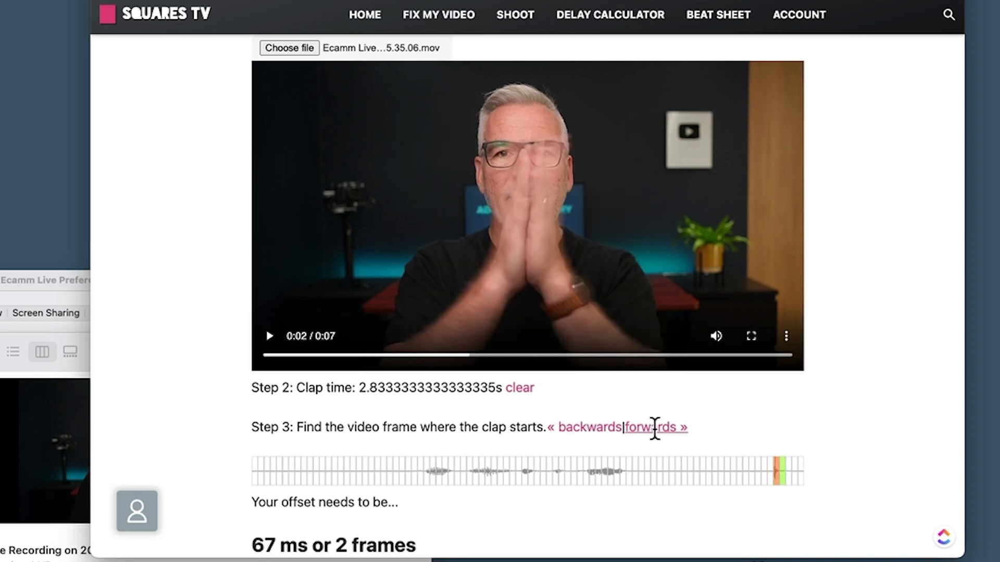
pyautogui.scroll(-3)
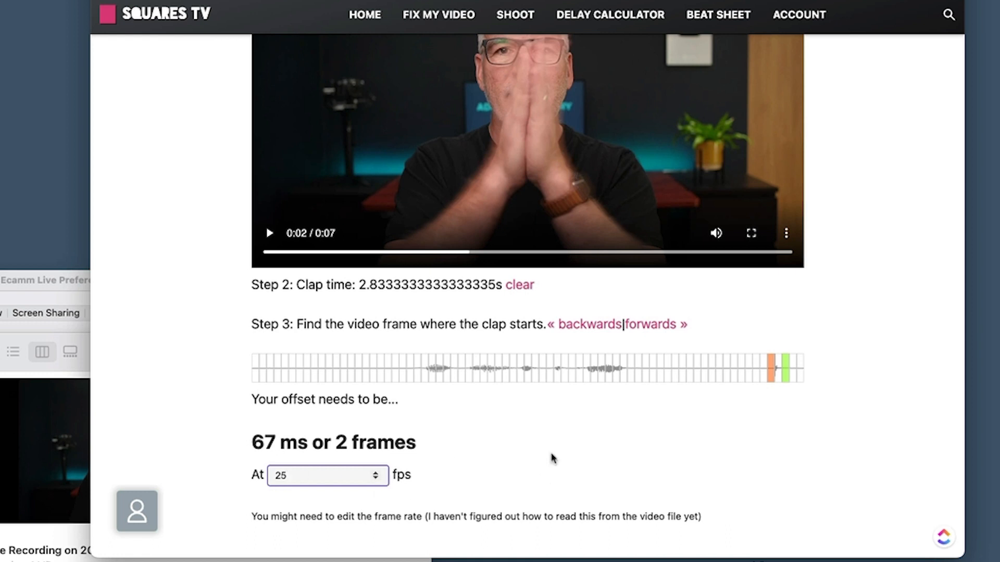
pyautogui.scroll(-3)
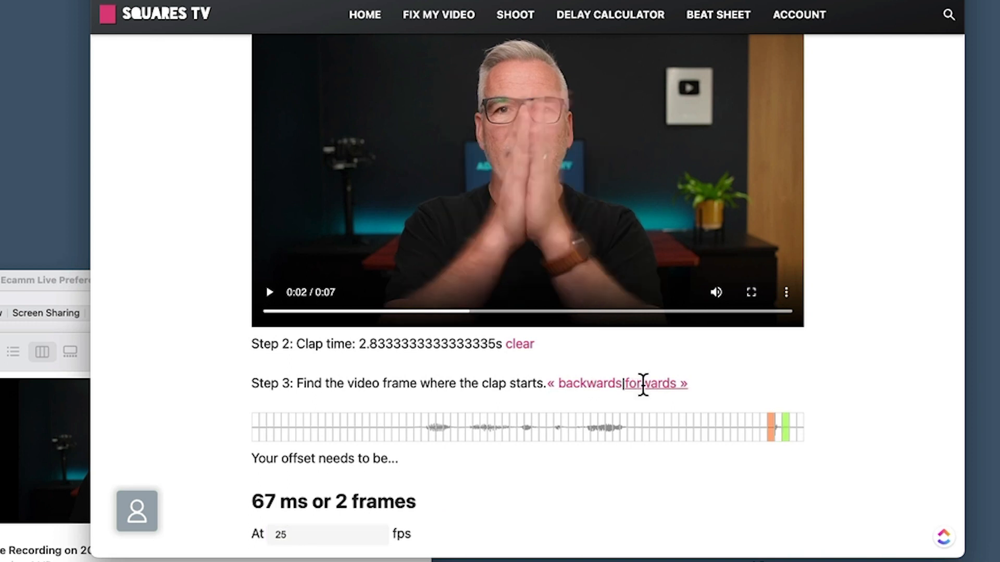
pyautogui.click(652, 383)
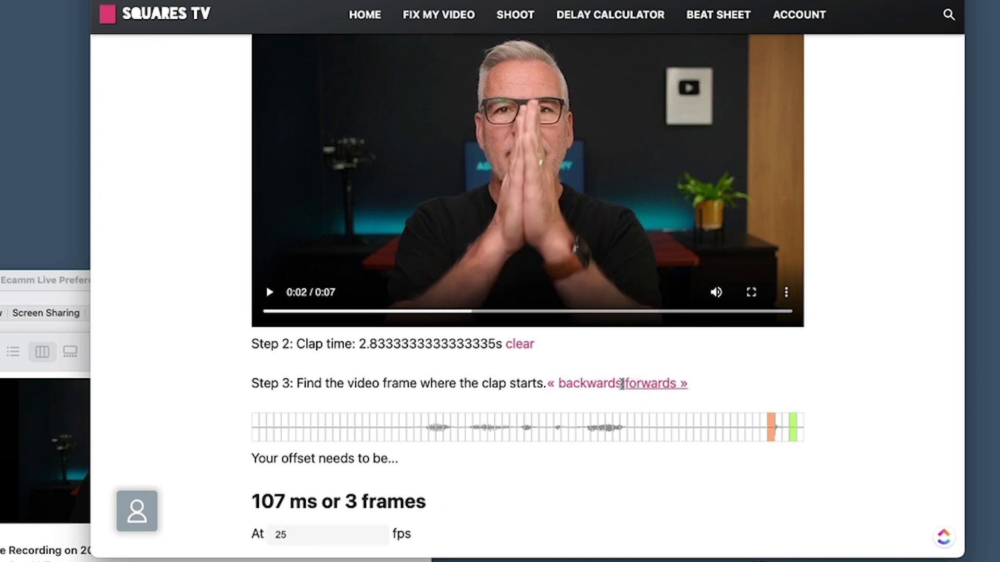
pyautogui.click(651, 383)
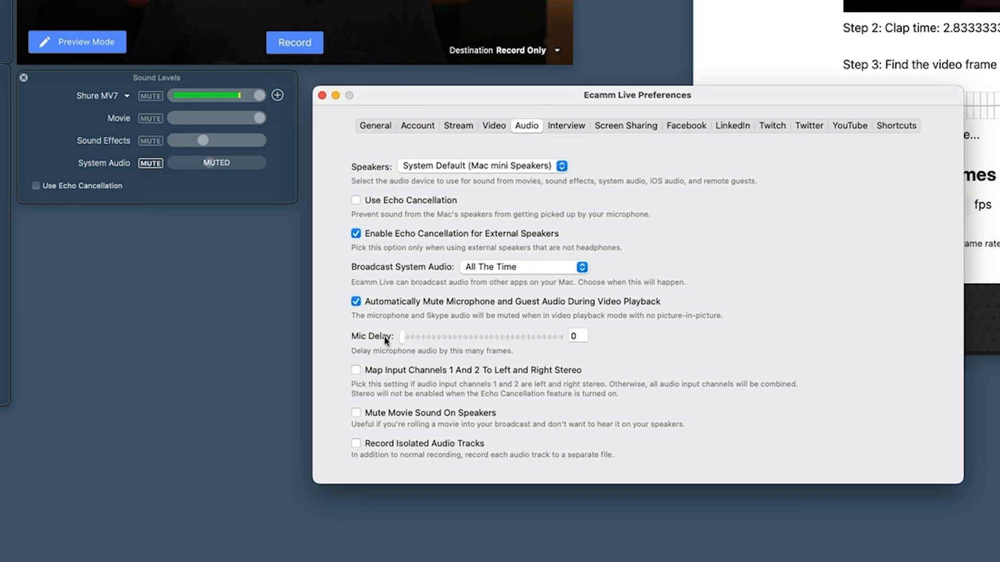
# Step: Drag the Mic Delay slider to 2 frames and return to the main window
pyautogui.moveTo(401, 335); pyautogui.dragTo(414, 336)
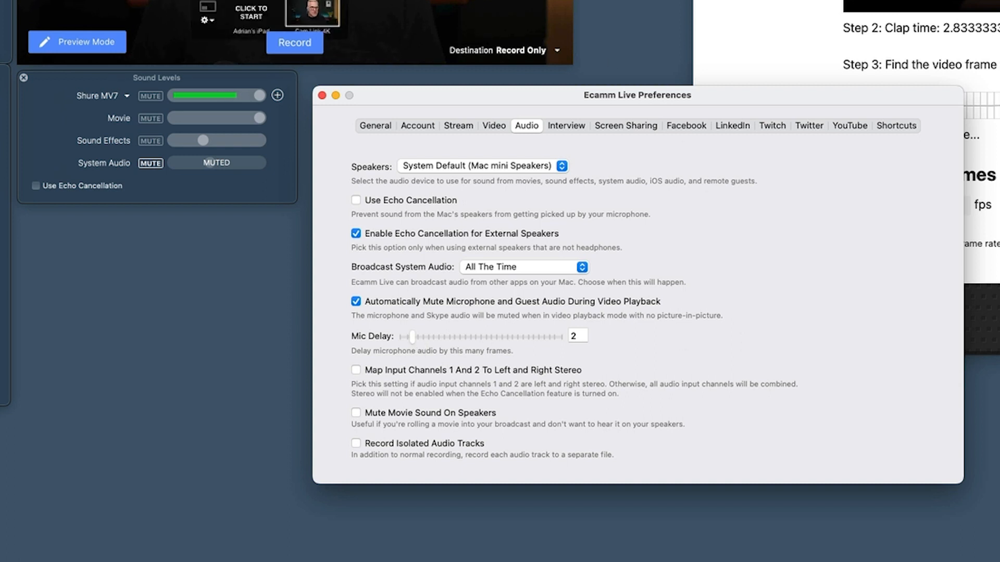
pyautogui.click(76, 66)
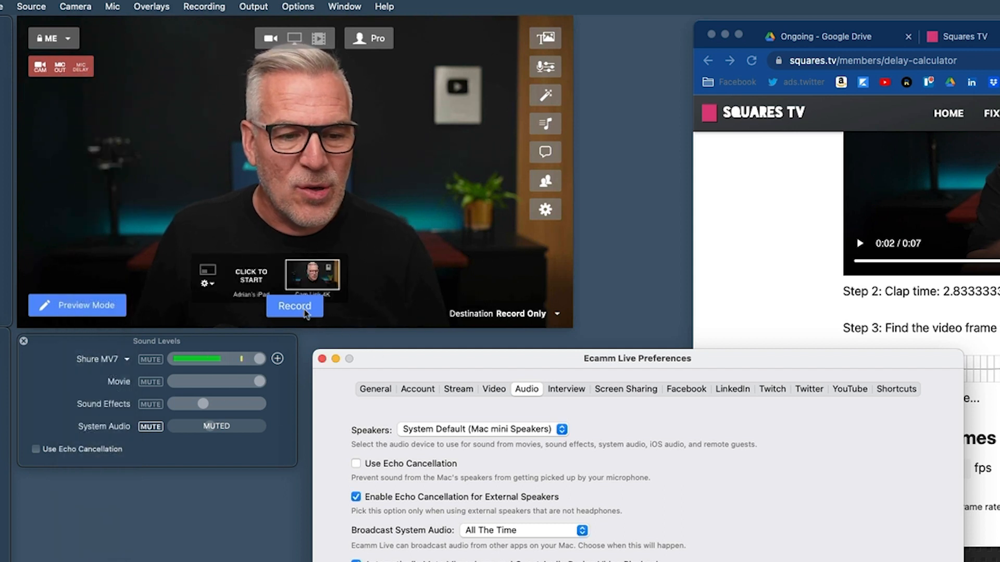
# Step: Record a new clap test clip and finish it so it saves
pyautogui.click(295, 306)
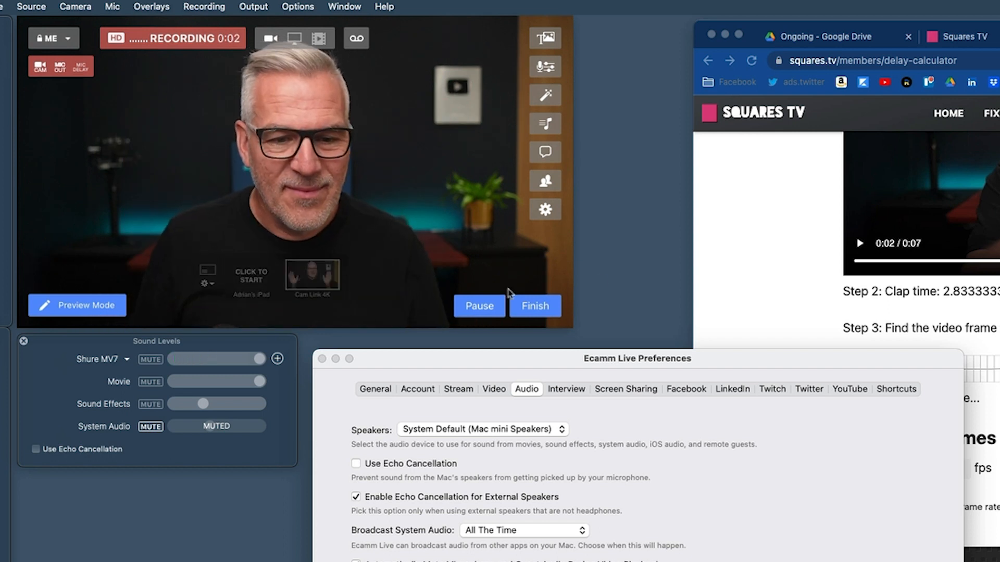
pyautogui.click(534, 306)
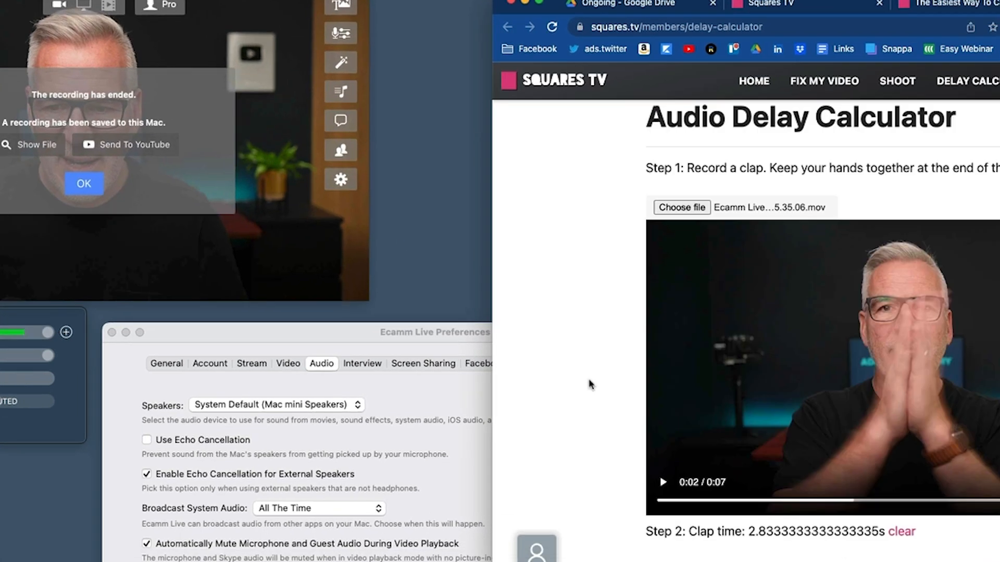
# Step: Load the 15.39.03 Ecamm Live recording into the Delay Calculator
pyautogui.click(681, 207)
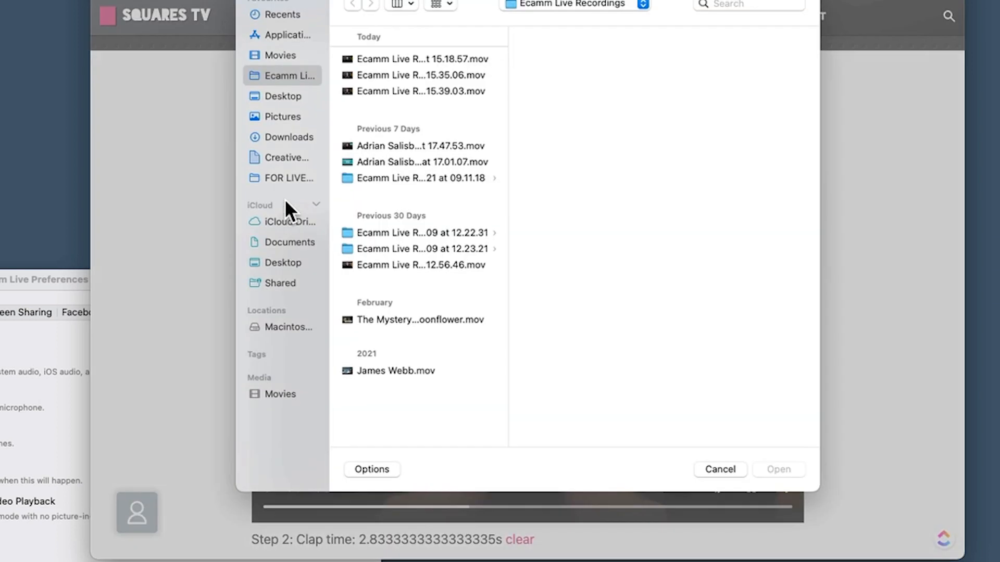
pyautogui.click(420, 91)
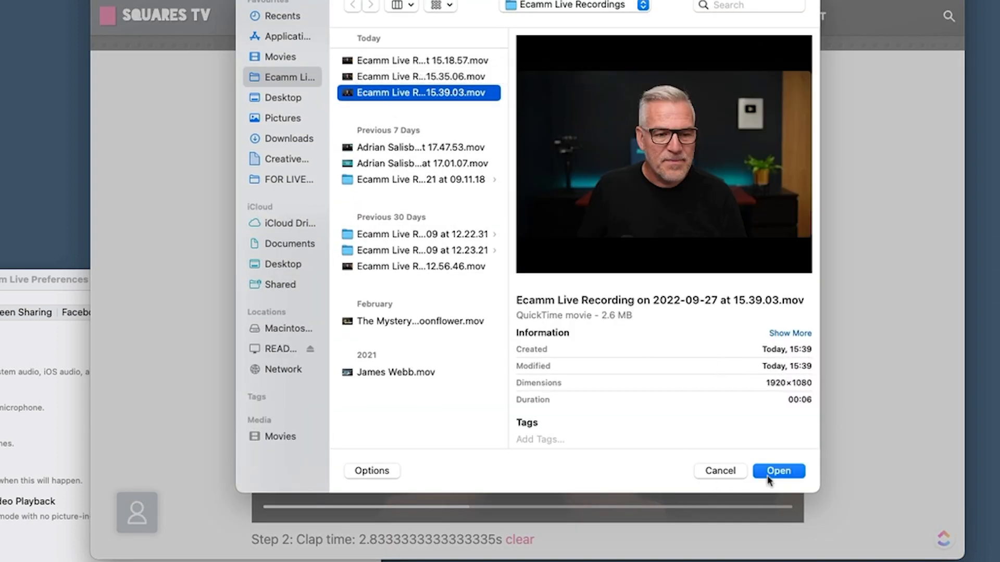
pyautogui.click(777, 471)
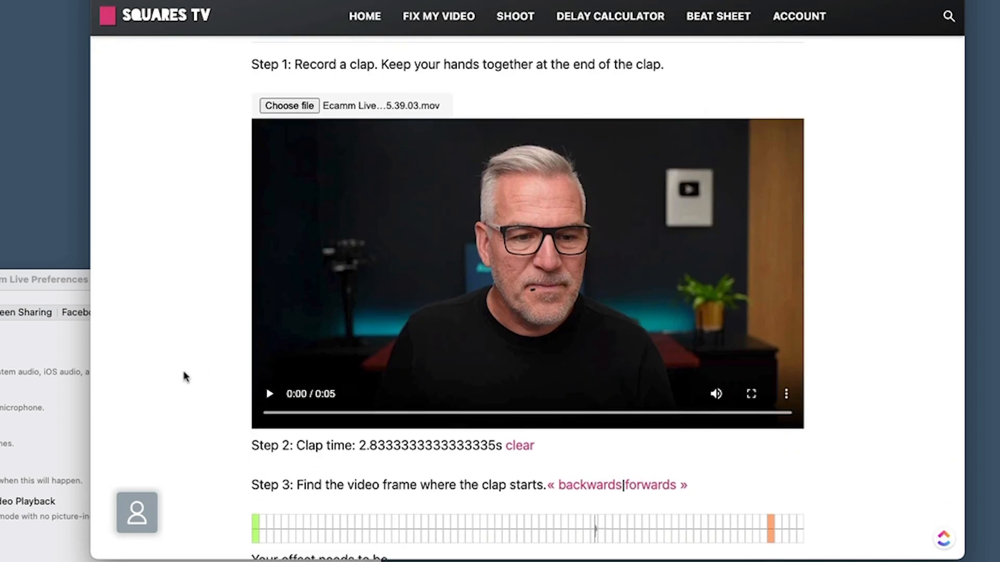
# Step: Play the new recording, mark the clap near 1.87 s and step frames until offset reads 0 ms
pyautogui.click(269, 394)
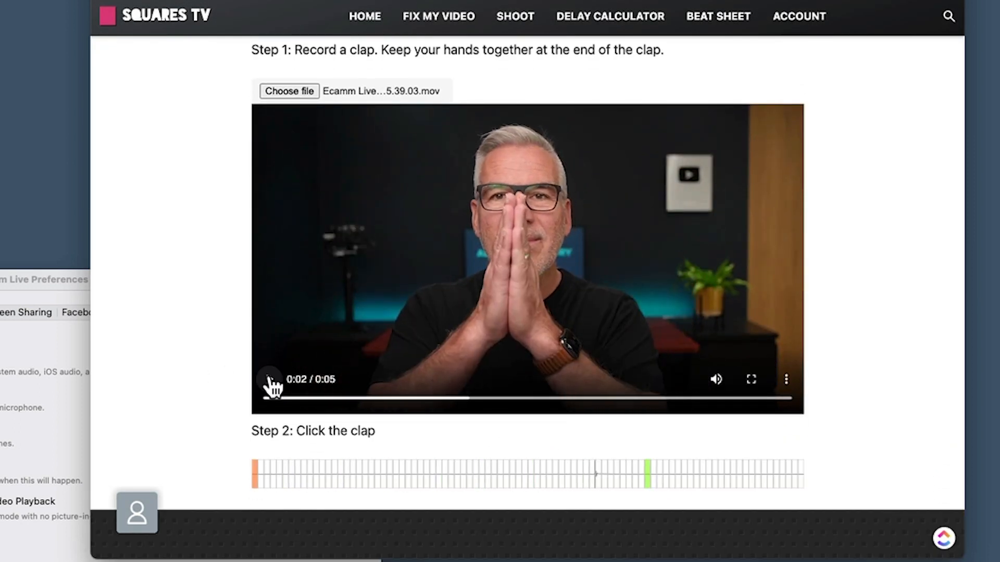
pyautogui.scroll(-3)
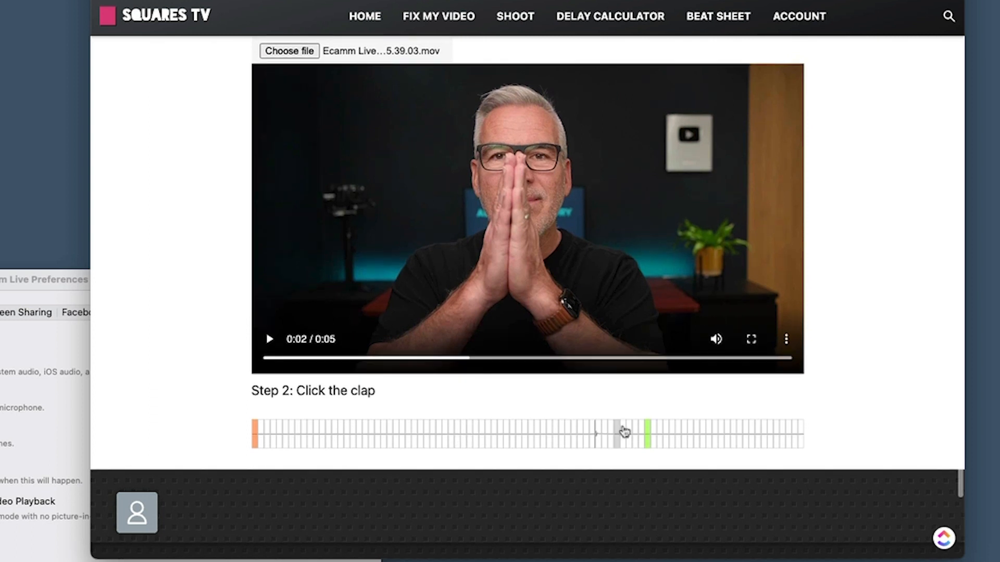
pyautogui.click(623, 431)
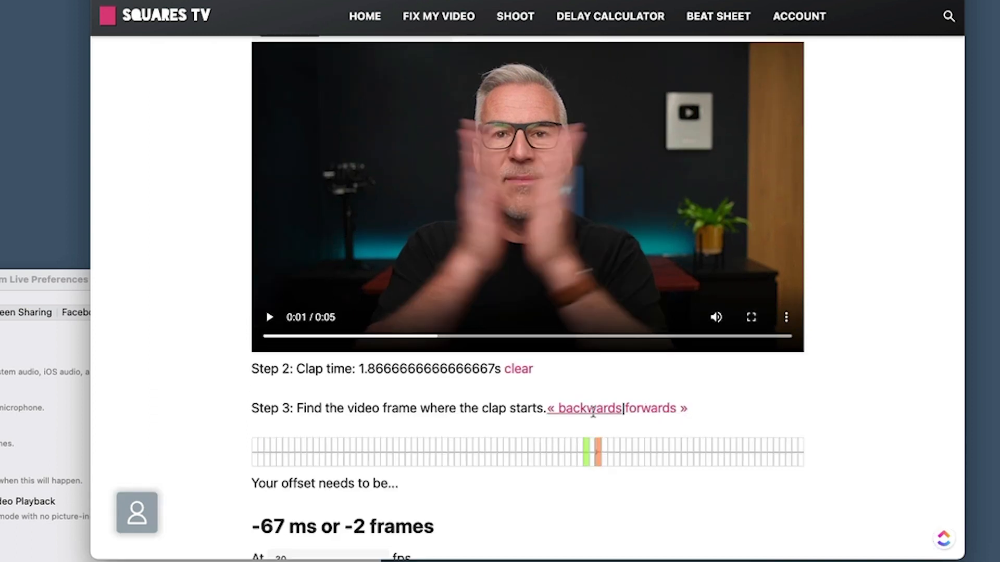
pyautogui.click(653, 408)
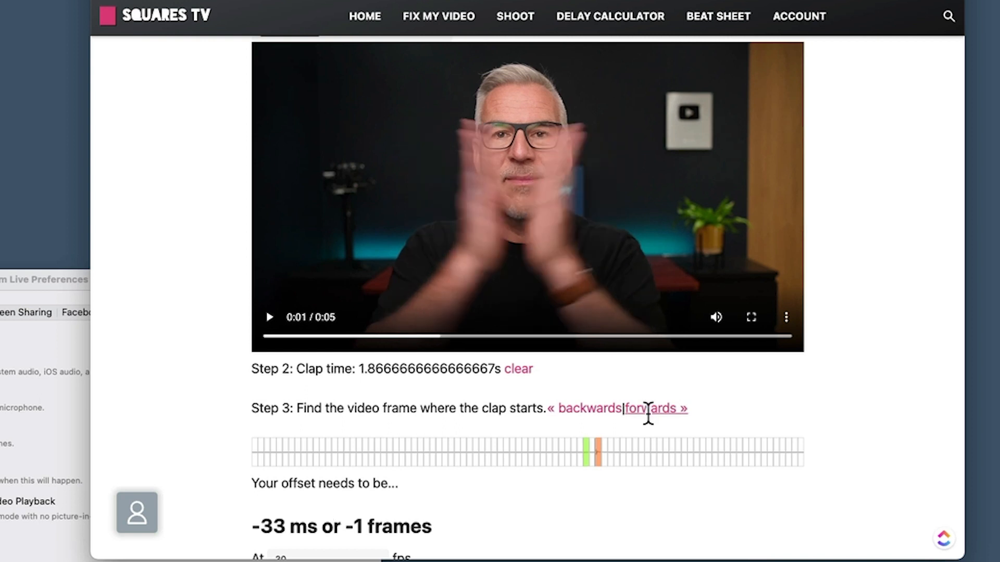
pyautogui.click(655, 408)
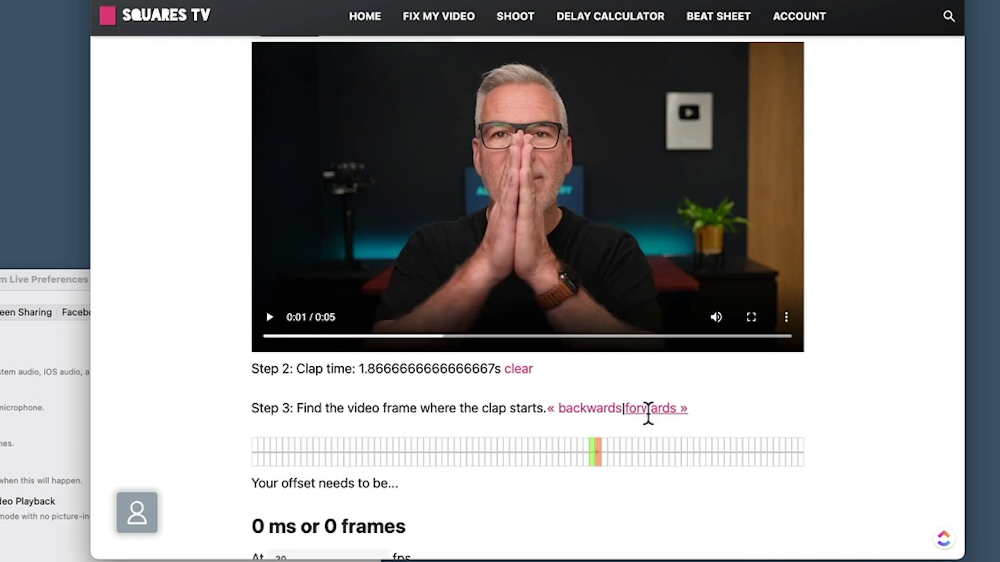